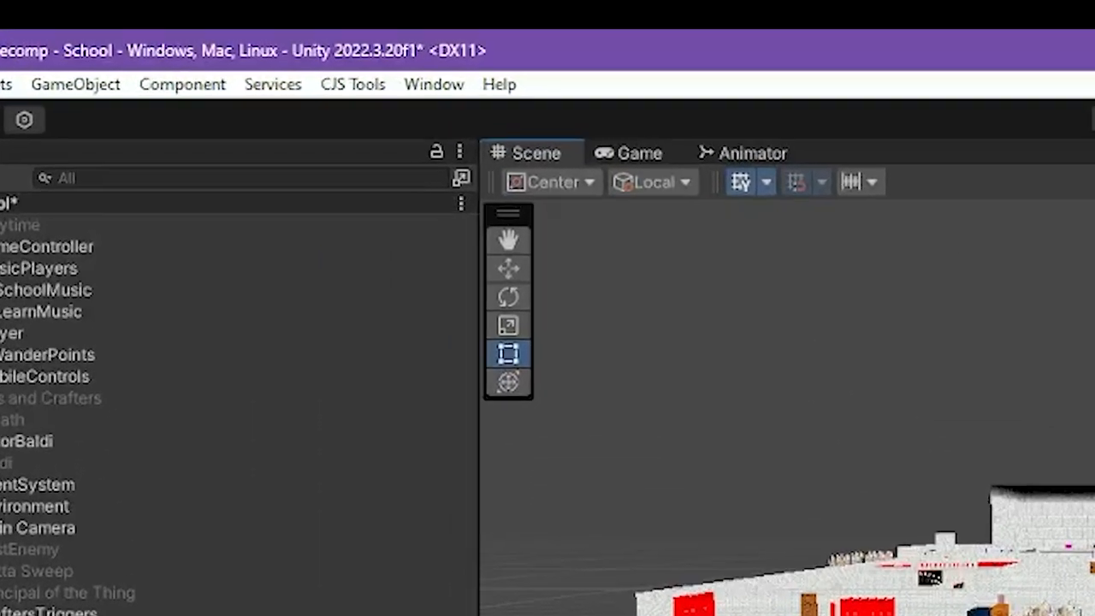
Launch the Ultimate Map Editor from CJS Tools and settle the decompile type on Porky Powers after trying Simplified.
{"action": "left_click", "coordinate": [433, 84]}
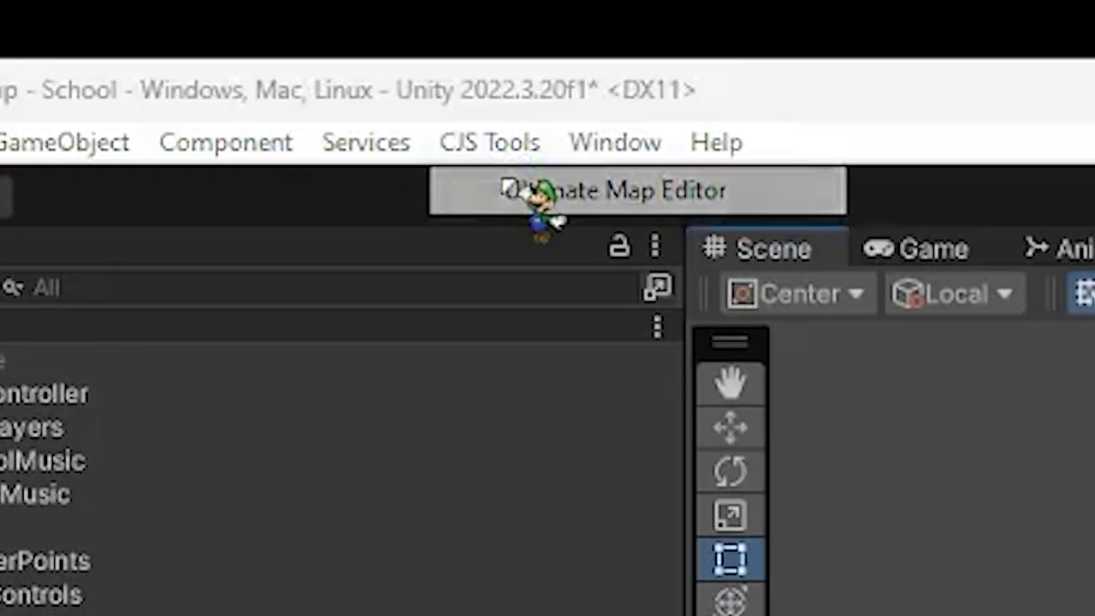
{"action": "left_click", "coordinate": [616, 190]}
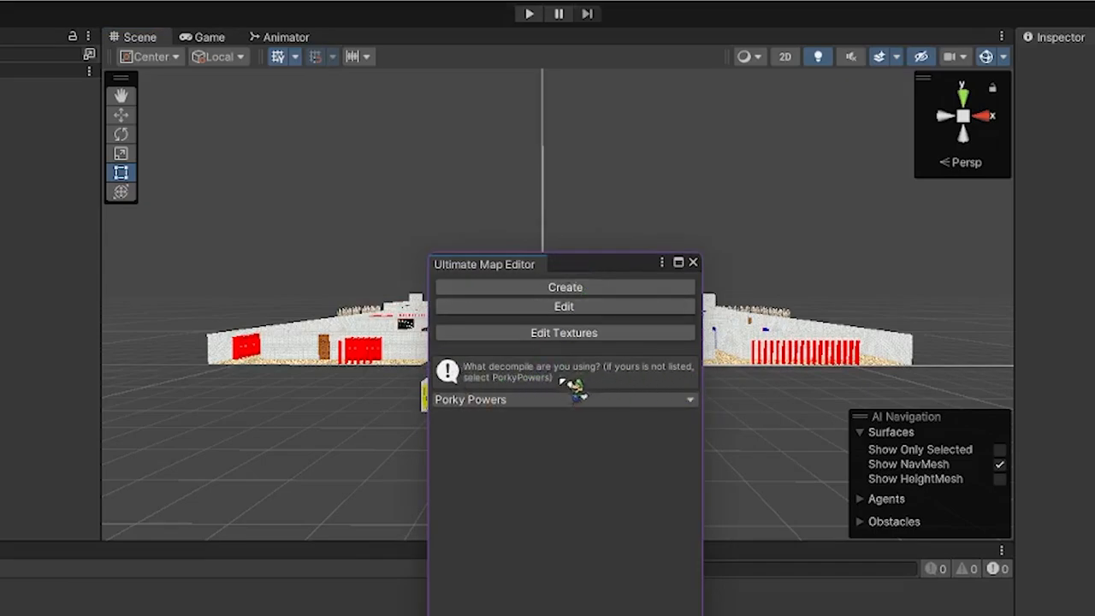
{"action": "left_click", "coordinate": [565, 401]}
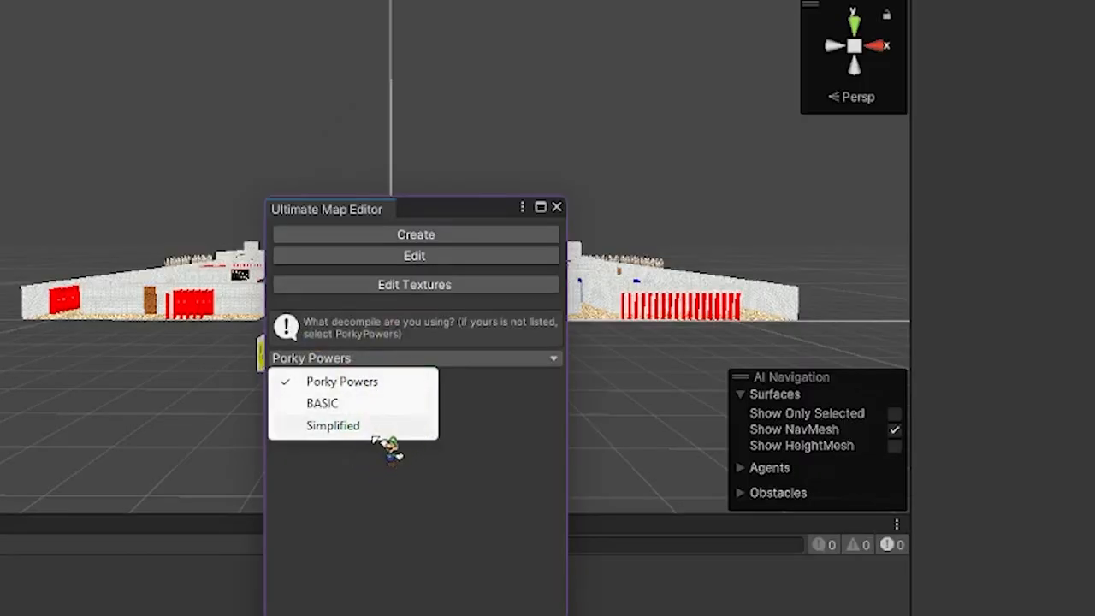
{"action": "left_click", "coordinate": [332, 424]}
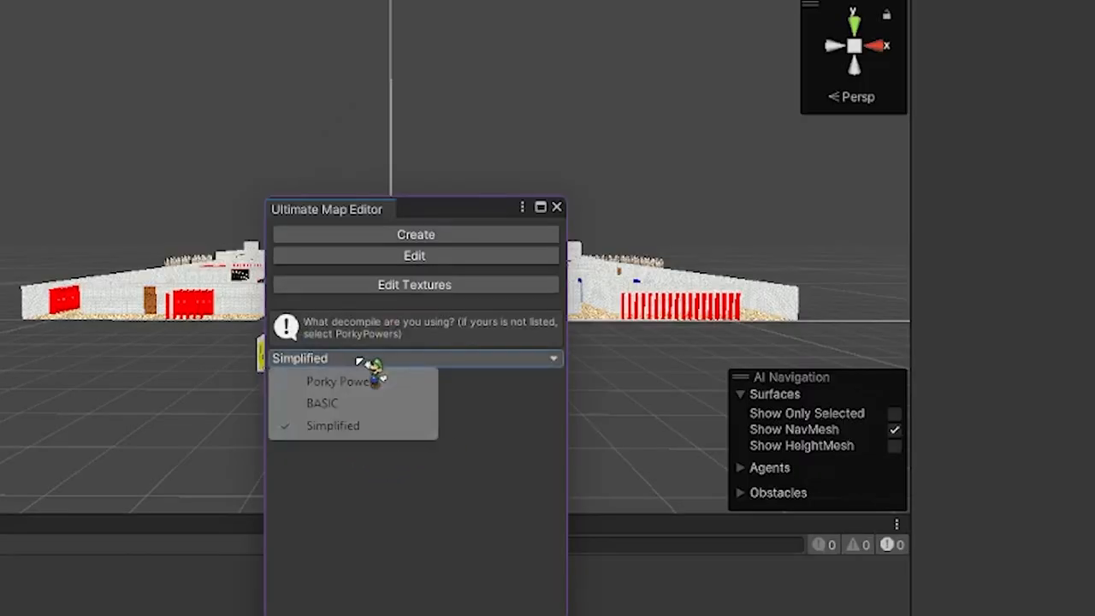
{"action": "left_click", "coordinate": [337, 379]}
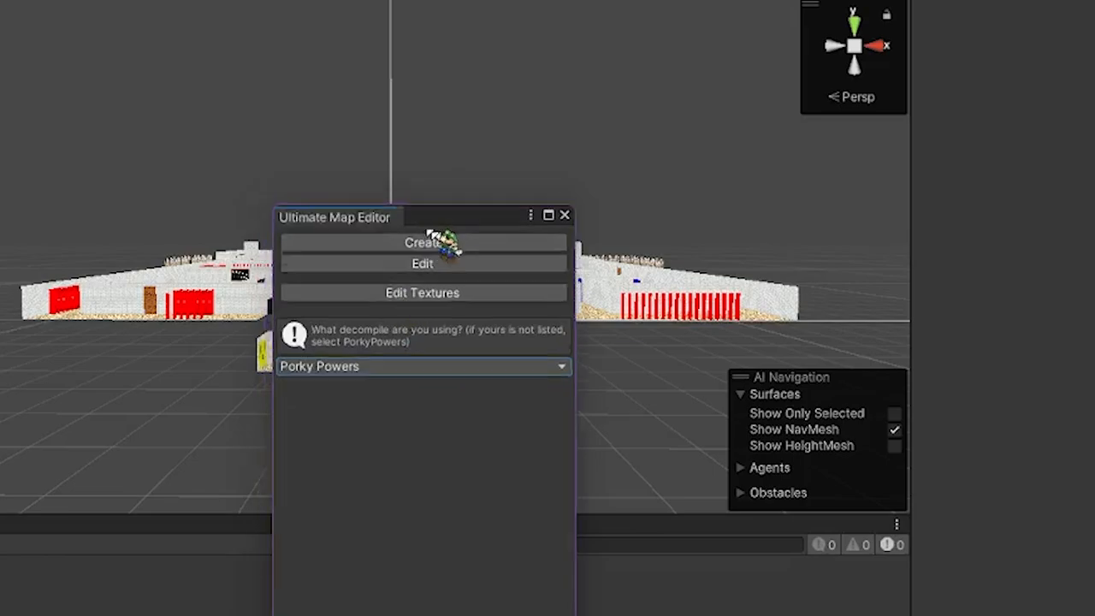
Create the starting tile at X -105, Z -105, select it and activate editing to place neighbouring tiles.
{"action": "left_click", "coordinate": [421, 243]}
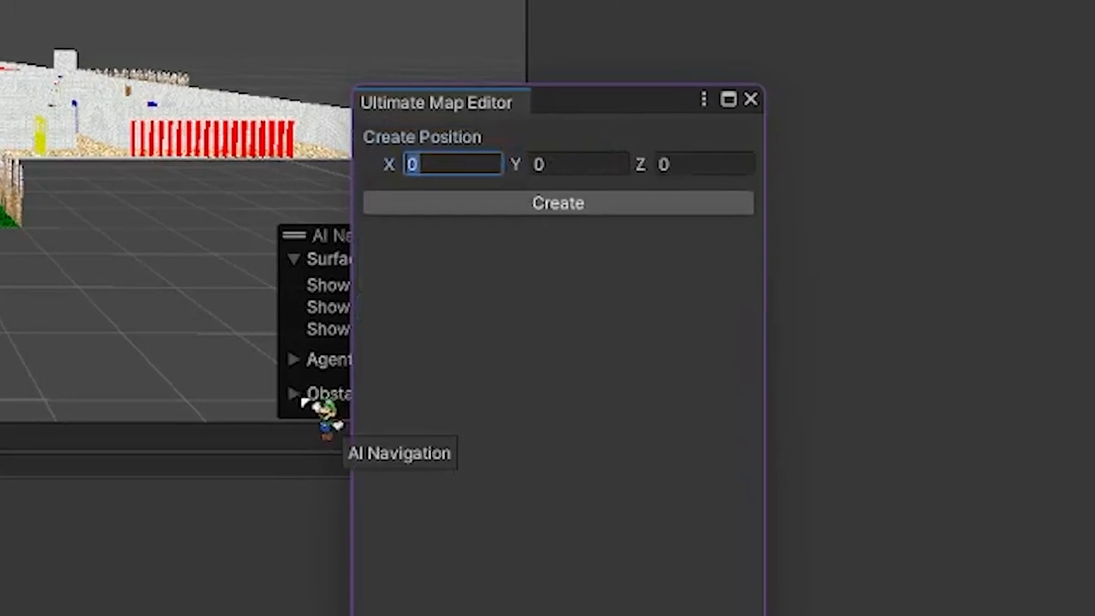
{"action": "type", "text": "-105"}
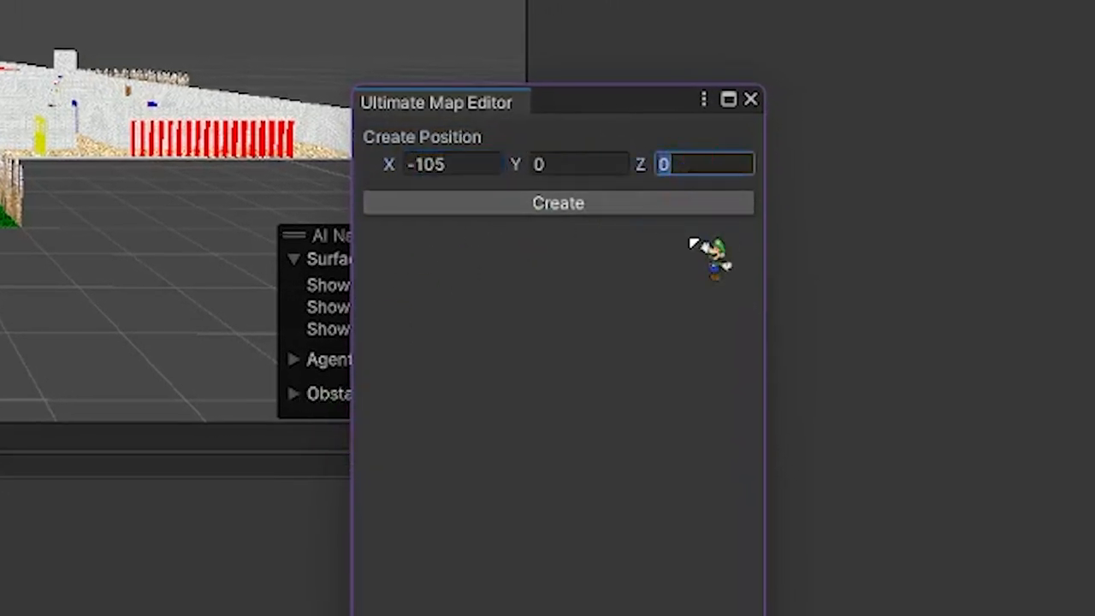
{"action": "type", "text": "-105"}
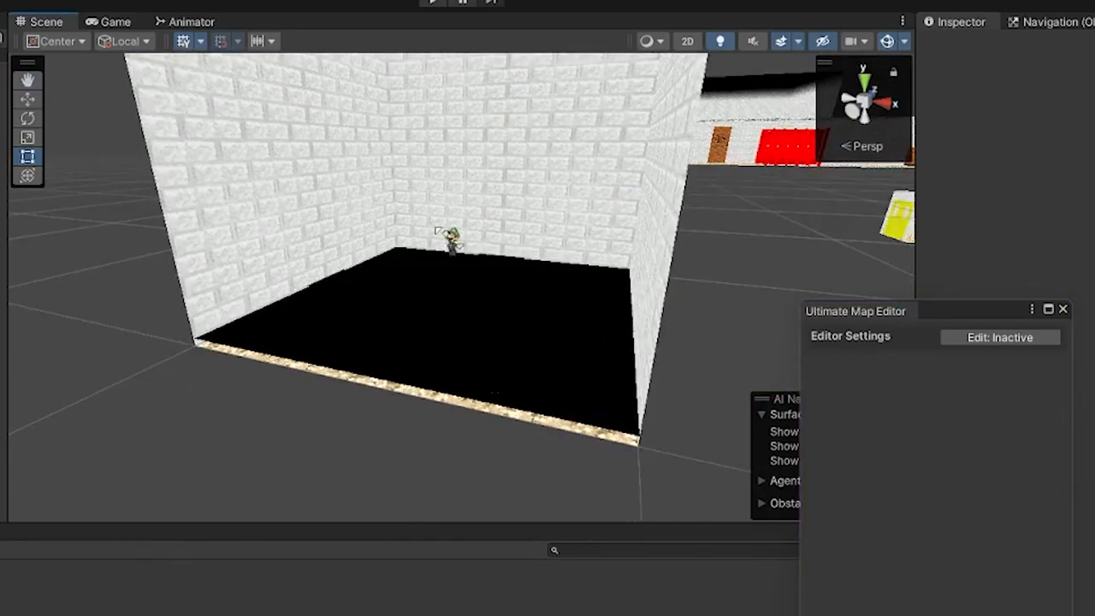
{"action": "left_click", "coordinate": [458, 305]}
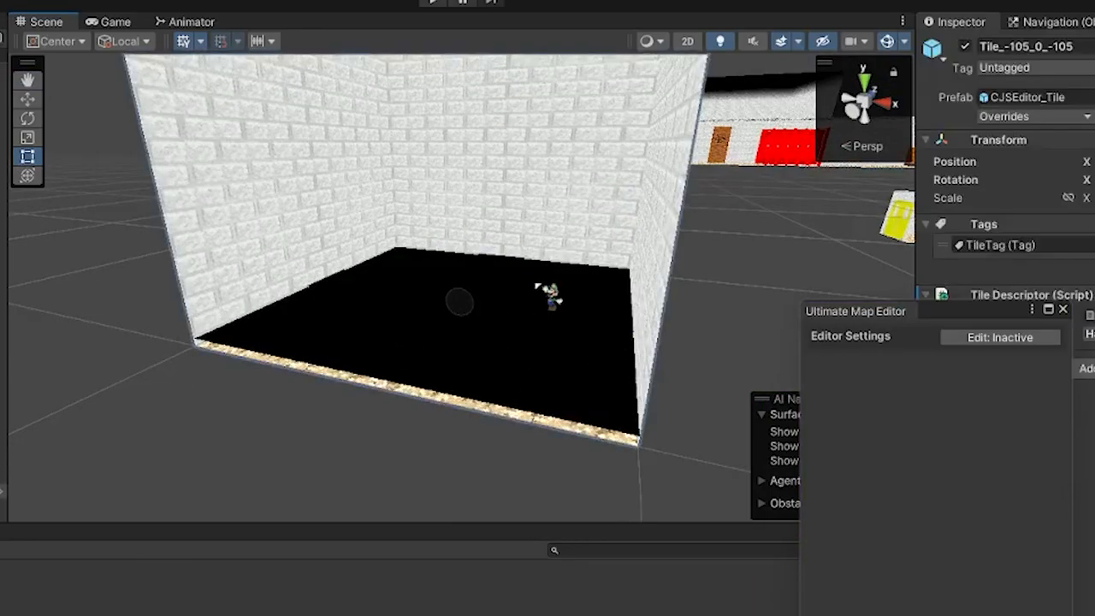
{"action": "left_click", "coordinate": [999, 335]}
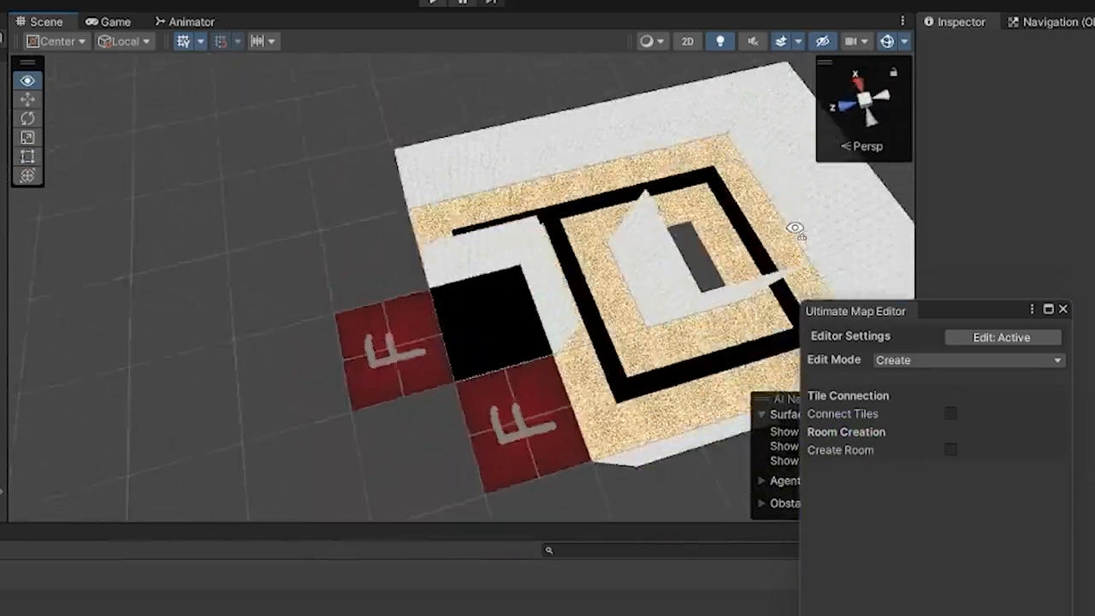
Enable Connect Tiles so tiles join into one room, switch to Edit mode and select a wall.
{"action": "left_click", "coordinate": [951, 413]}
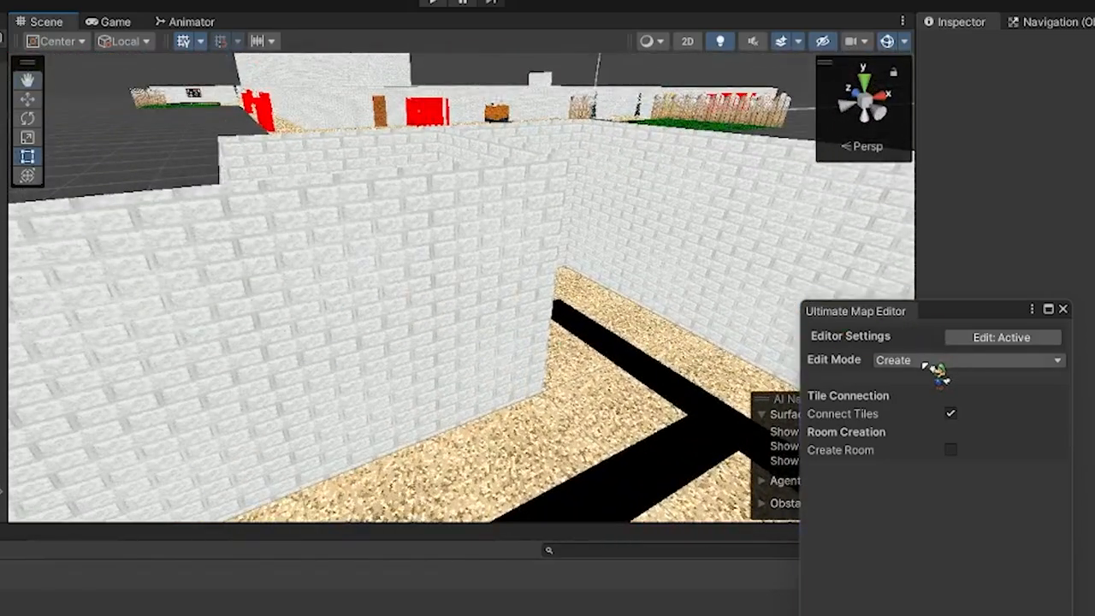
{"action": "left_click", "coordinate": [967, 359]}
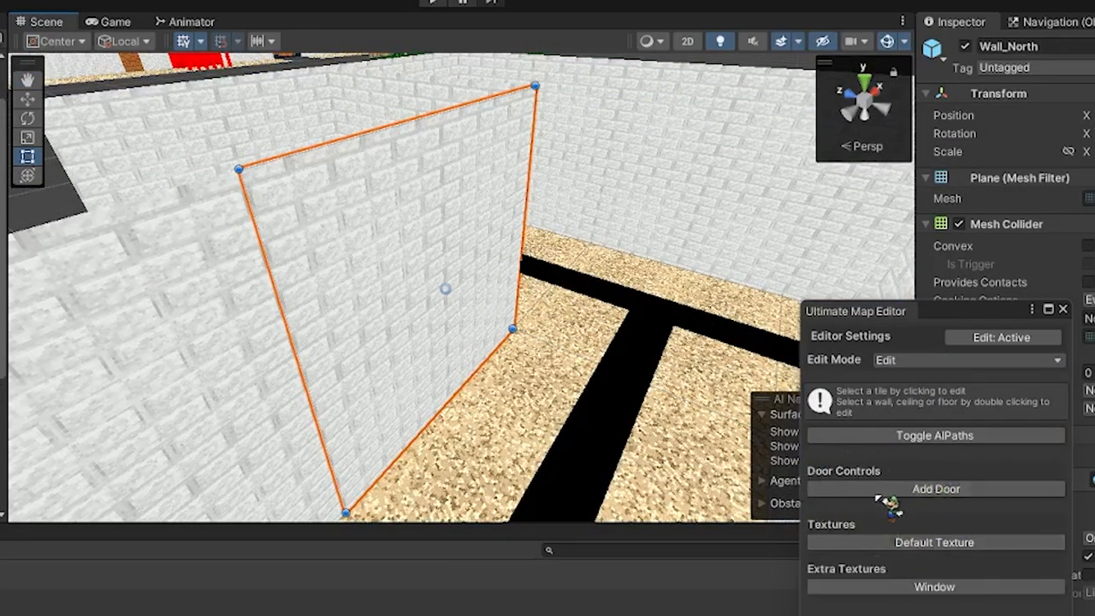
{"action": "left_click", "coordinate": [935, 489]}
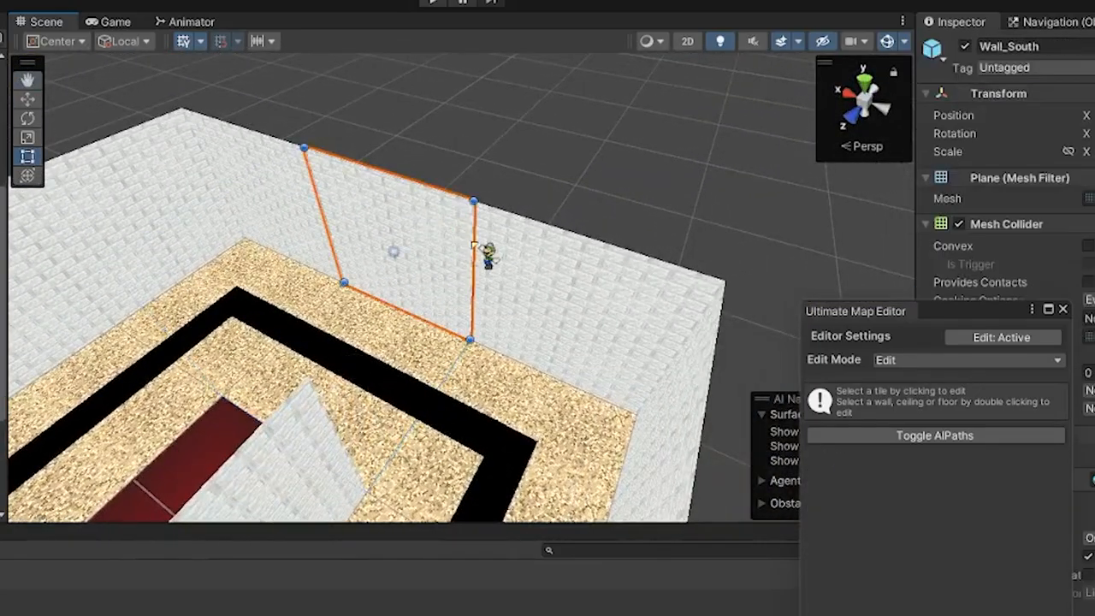
Delete the extra corridor tile in Delete mode, then return to Create mode for the new room.
{"action": "left_click", "coordinate": [967, 359]}
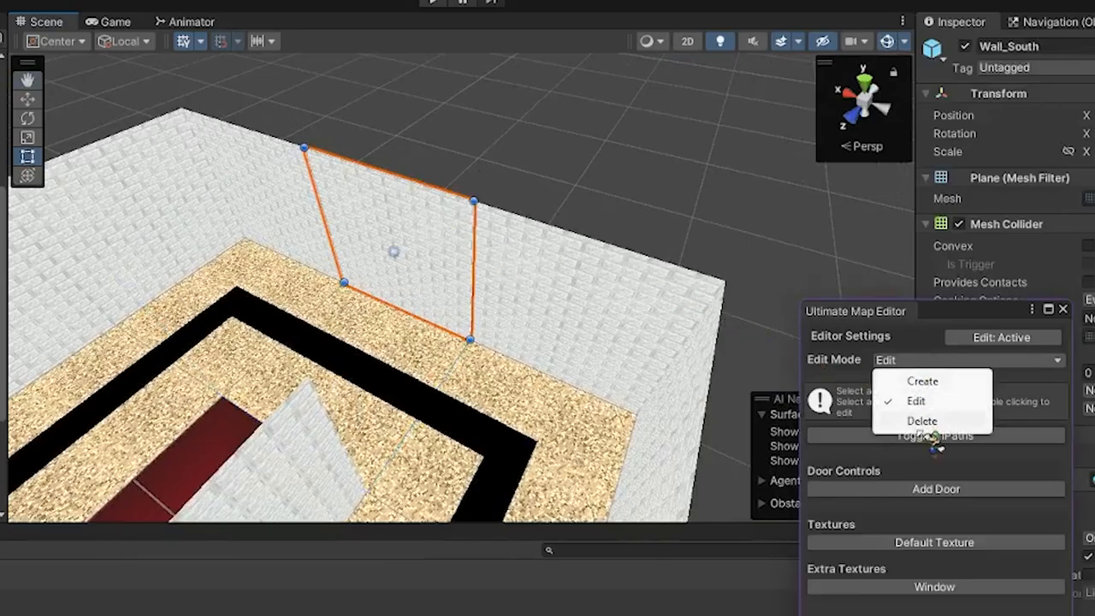
{"action": "left_click", "coordinate": [922, 421]}
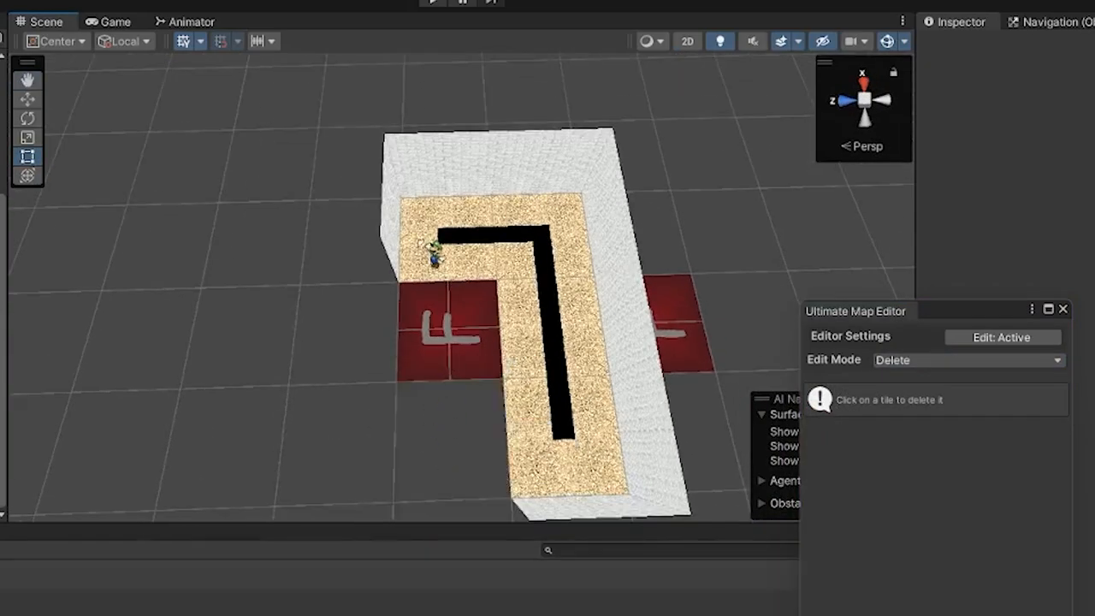
{"action": "left_click", "coordinate": [966, 360]}
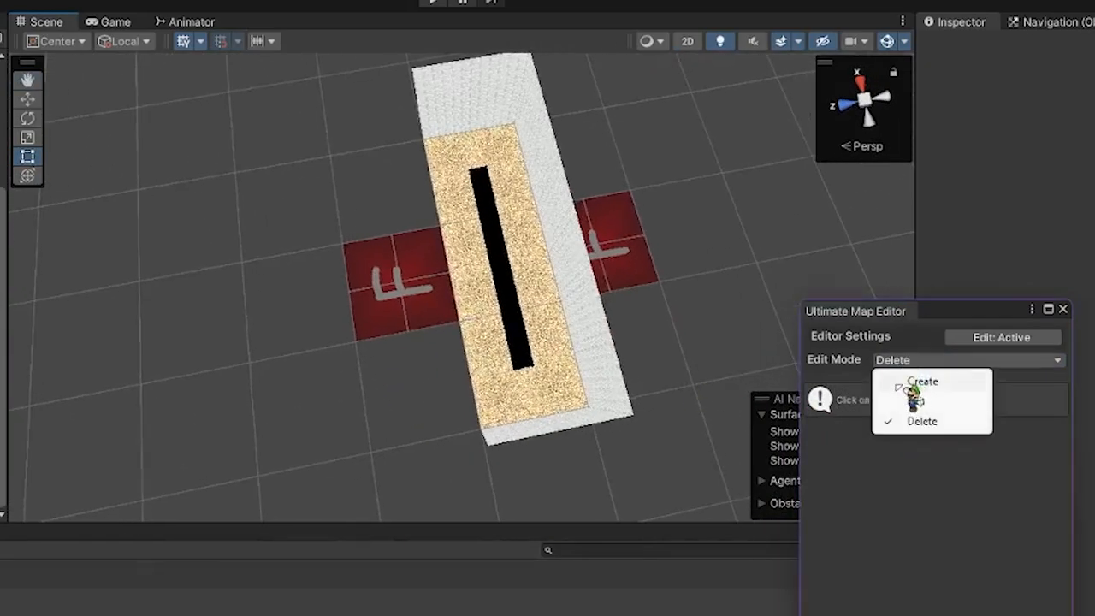
{"action": "left_click", "coordinate": [922, 381]}
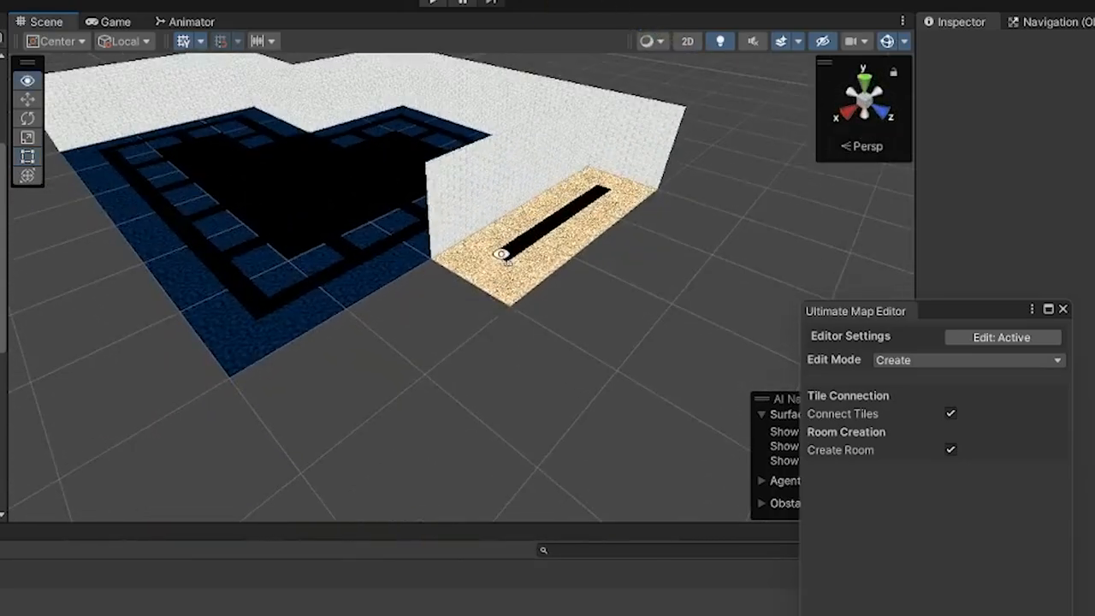
Add a window opening to the selected south wall in Edit mode, then extend hallway tiles in Create mode.
{"action": "left_click", "coordinate": [967, 360]}
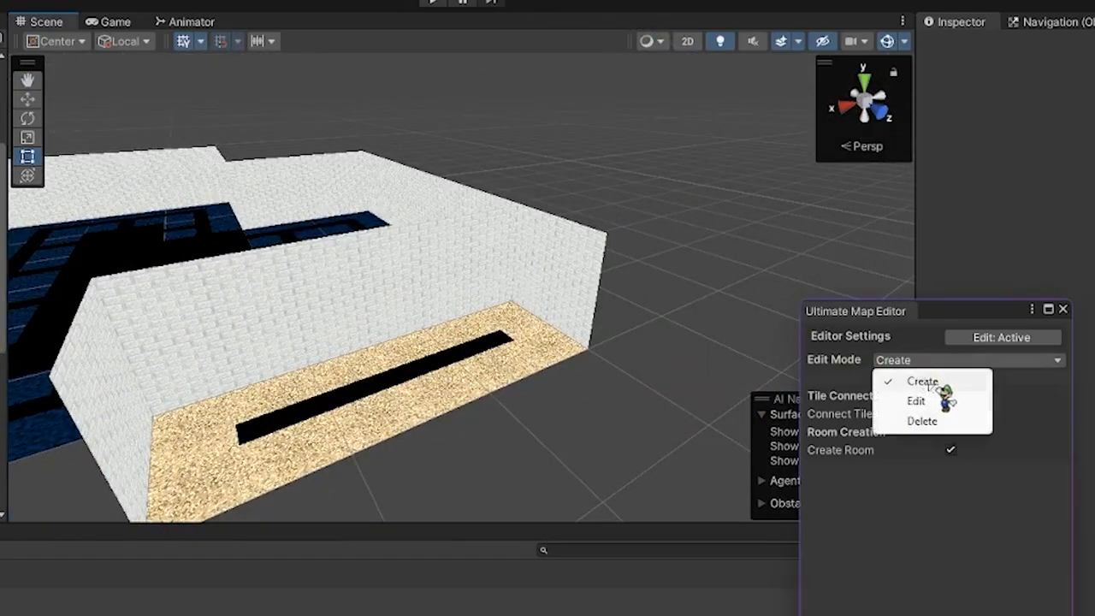
{"action": "left_click", "coordinate": [915, 401]}
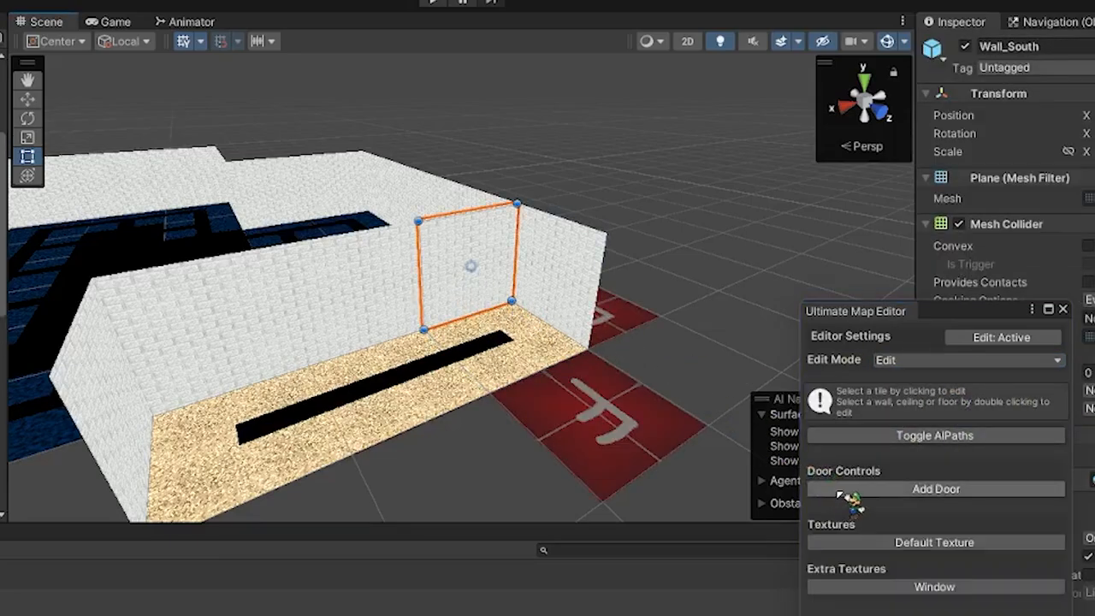
{"action": "left_click", "coordinate": [934, 490]}
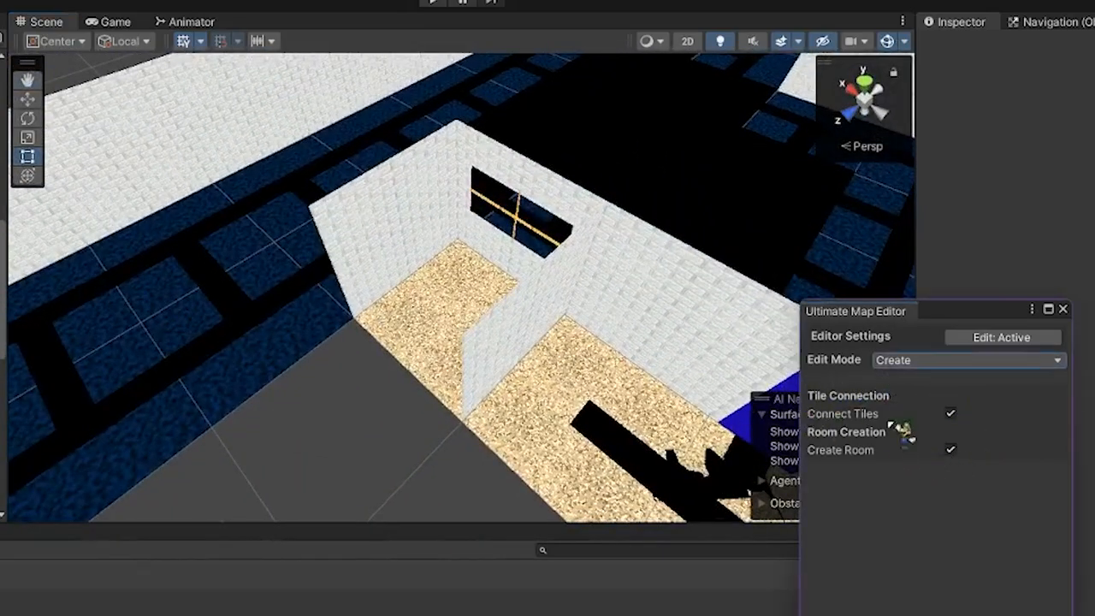
{"action": "left_click", "coordinate": [949, 448]}
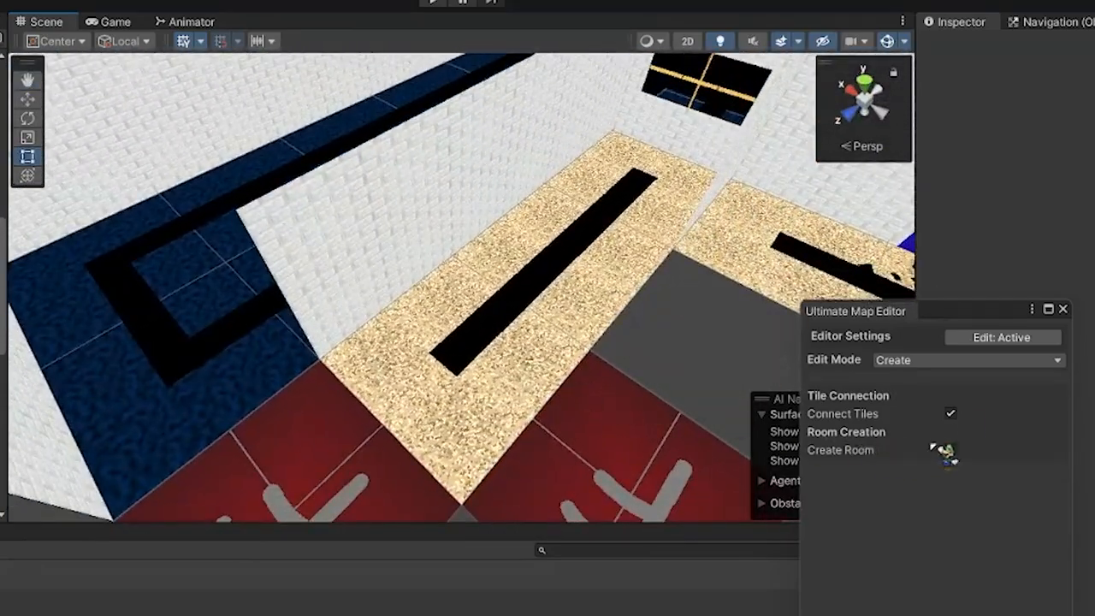
Untick Create Room and bake the navigation mesh with agent radius 0.1, height 4 and 45° slope.
{"action": "left_click", "coordinate": [967, 359]}
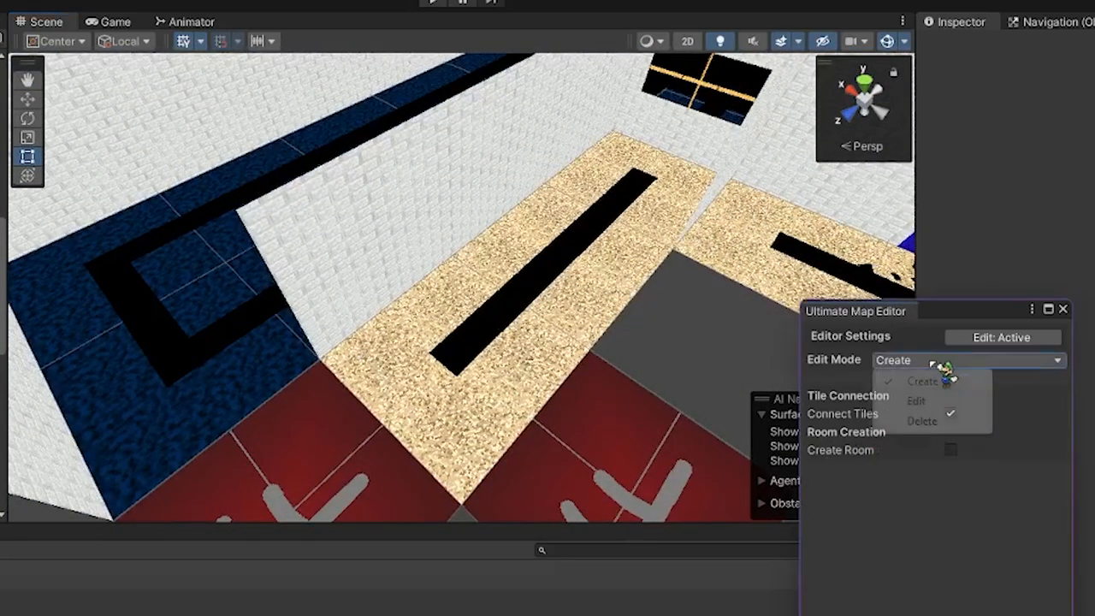
{"action": "left_click", "coordinate": [915, 401]}
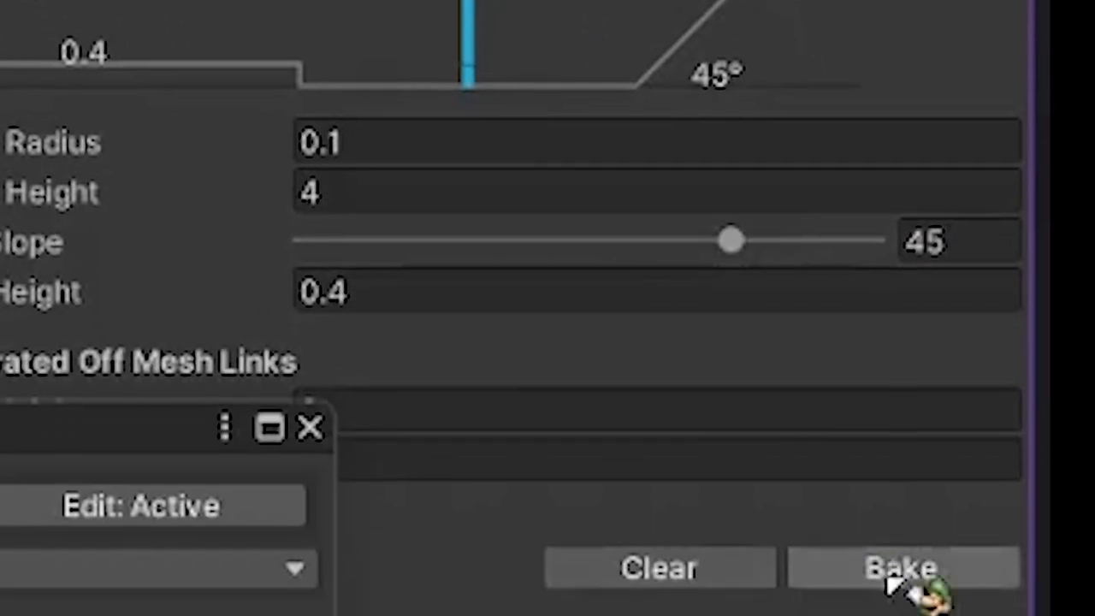
{"action": "left_click", "coordinate": [903, 568]}
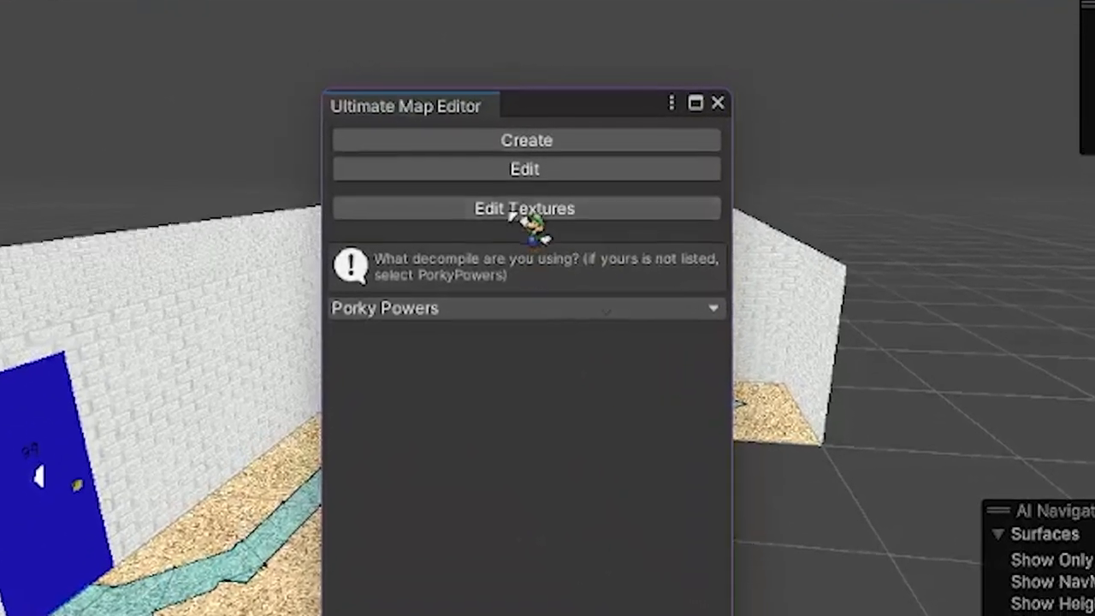
Add a Window wall texture using the SchoolRulesPoster material in Edit Textures, then return to the menu.
{"action": "left_click", "coordinate": [524, 209]}
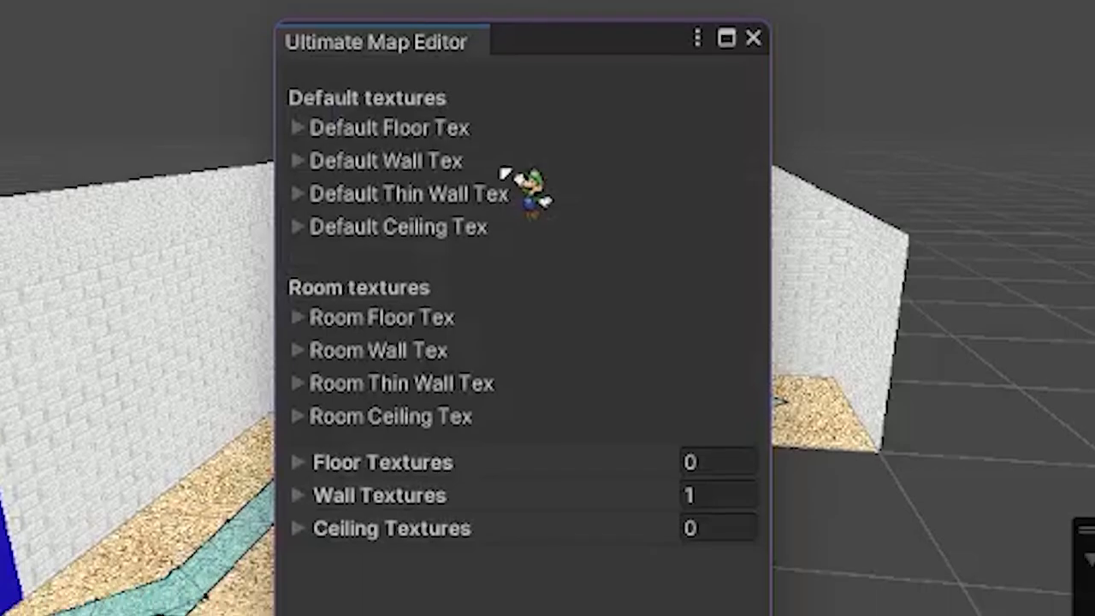
{"action": "scroll", "scroll_direction": "down", "scroll_amount": 3}
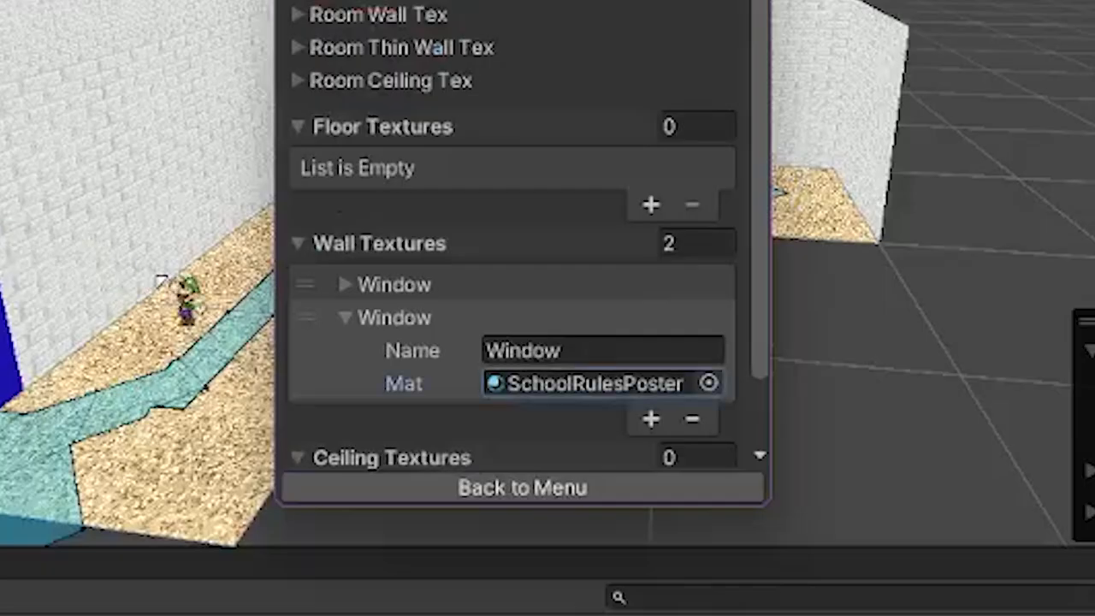
{"action": "type", "text": "School Ru"}
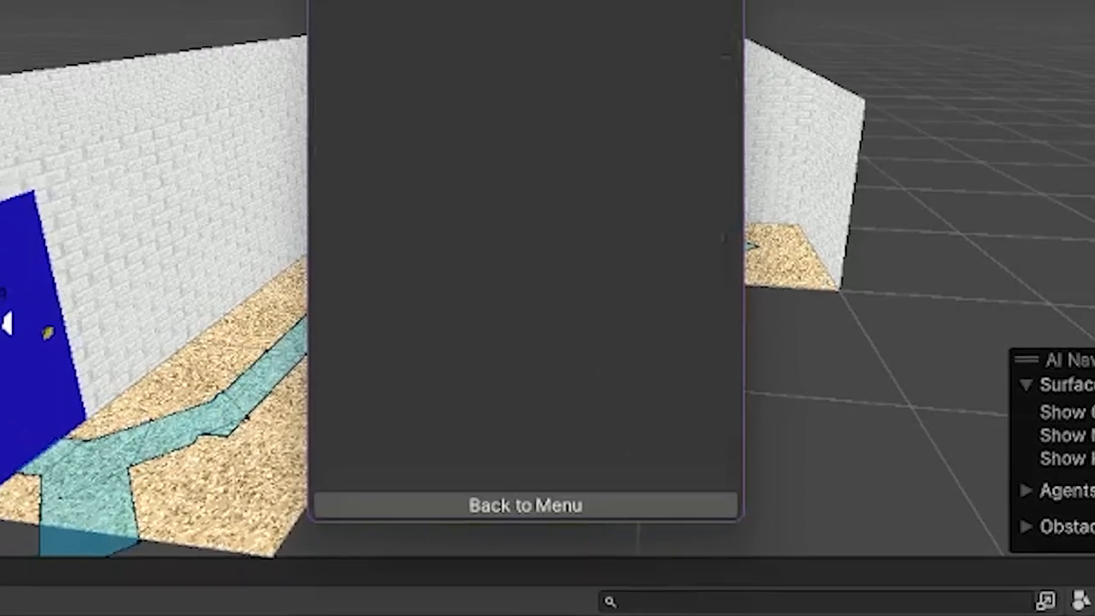
{"action": "left_click", "coordinate": [854, 239]}
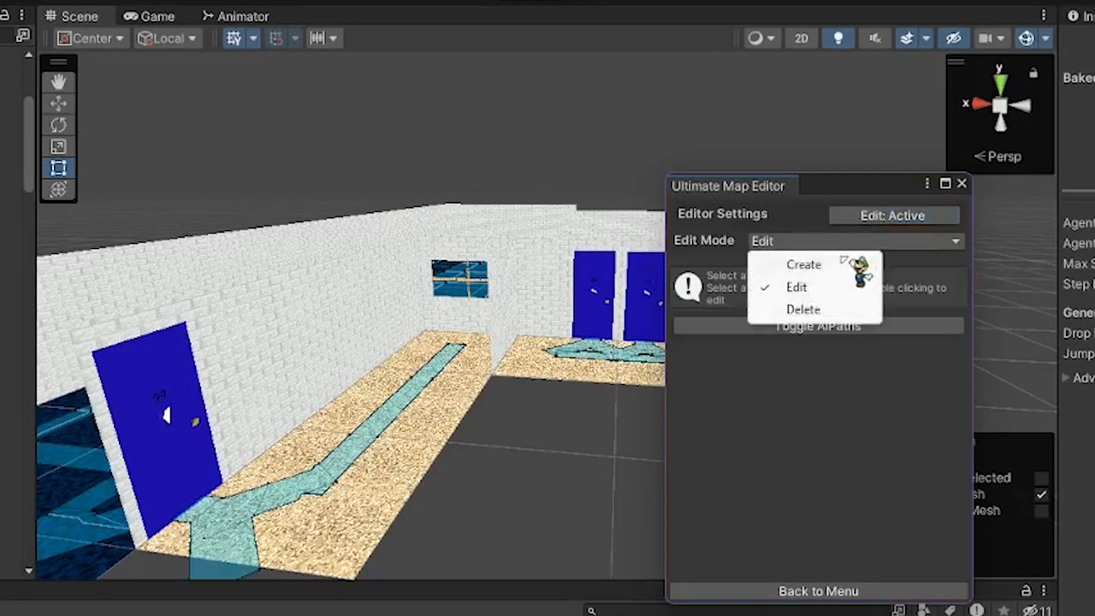